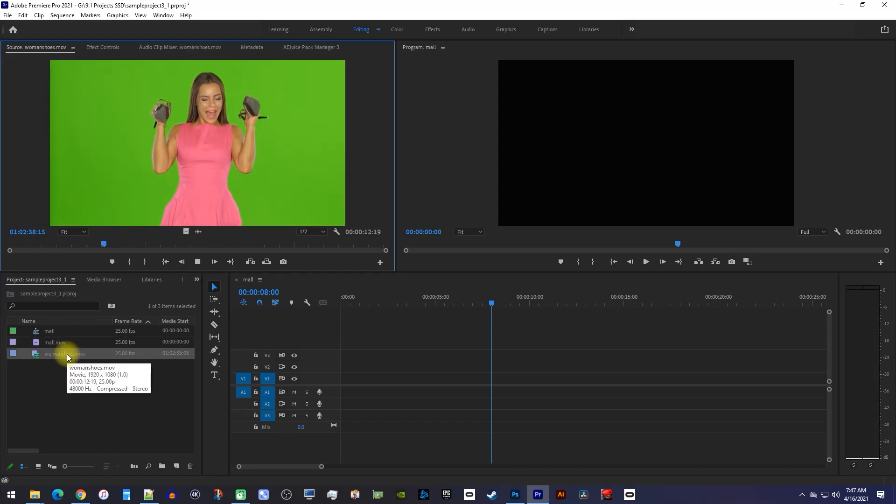
Place womanshoes.mov on V2 above mall.mov on V1 in the mall sequence
left_click(213, 262)
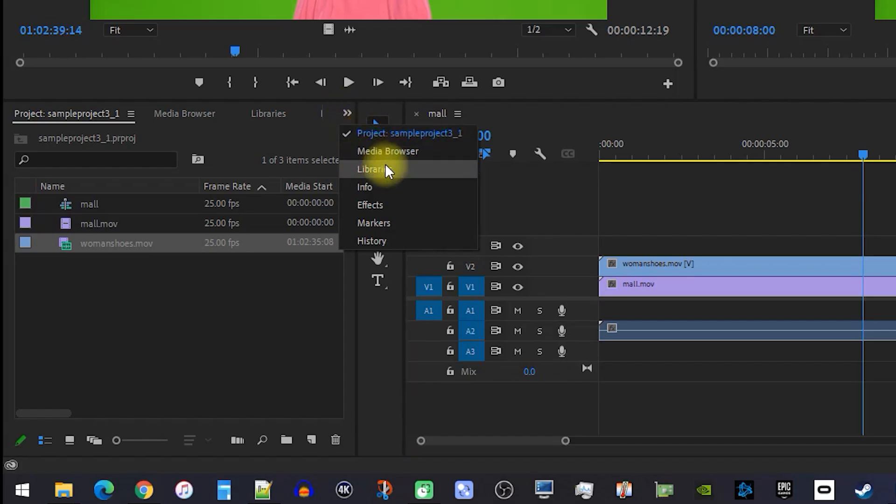
Find the Ultra Key effect by searching 'ultra ke' in the Effects panel
left_click(370, 204)
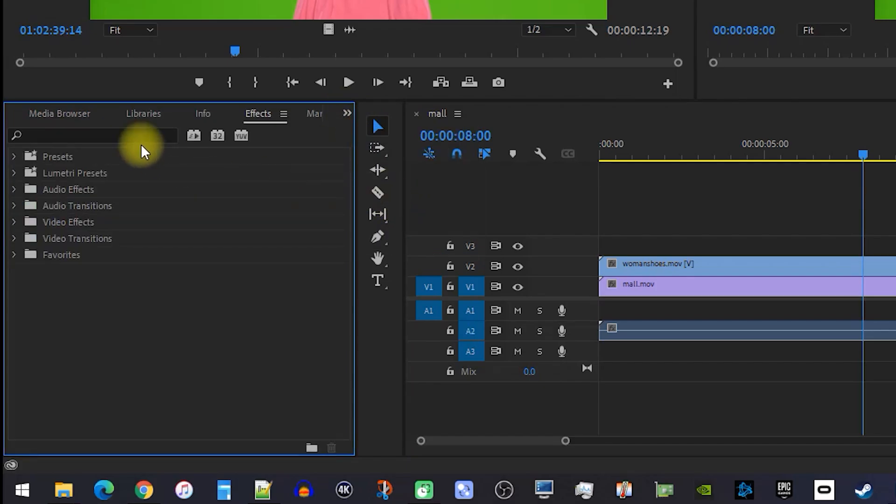
type("ultra key")
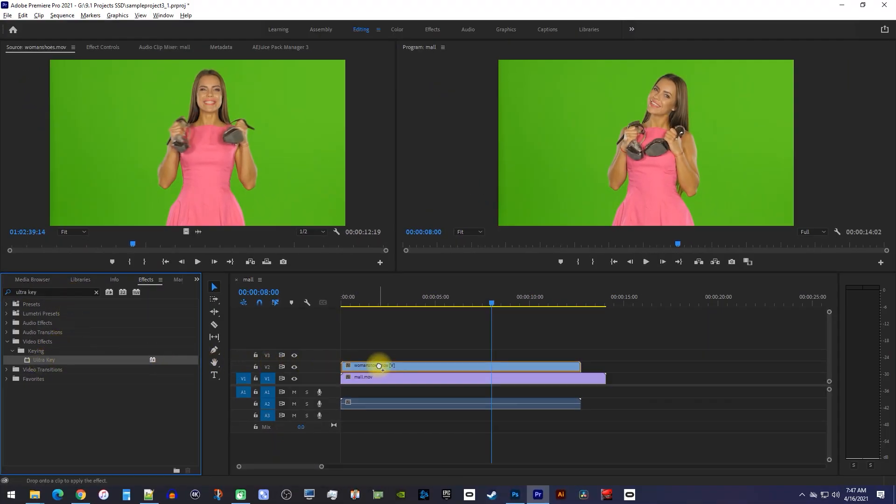
mouse_move(380, 369)
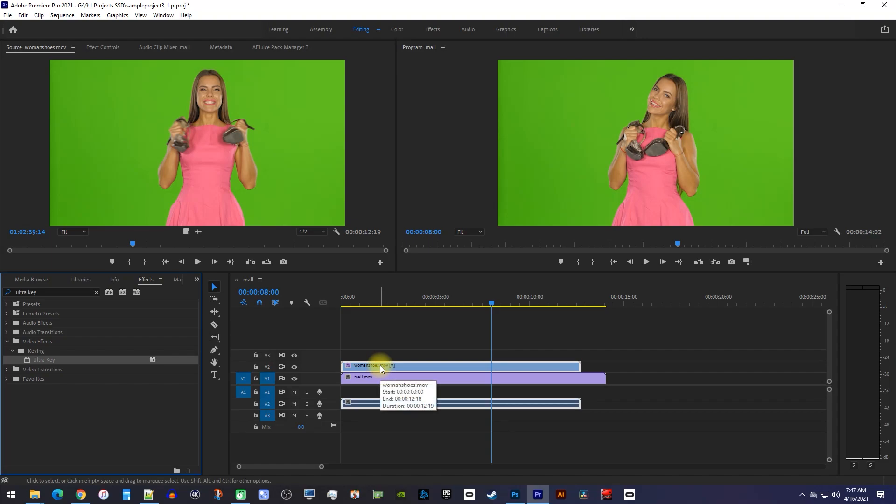
mouse_move(383, 370)
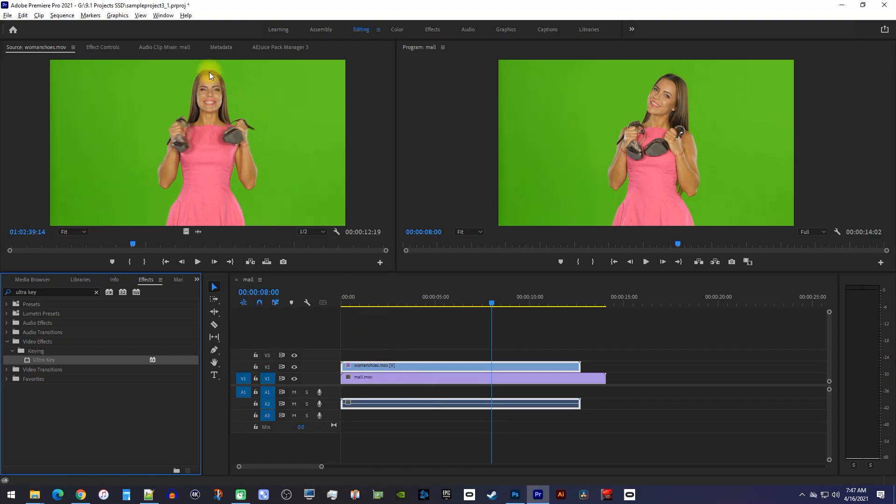
Sample the green screen as the Ultra Key key color and reveal Matte Generation settings
left_click(103, 46)
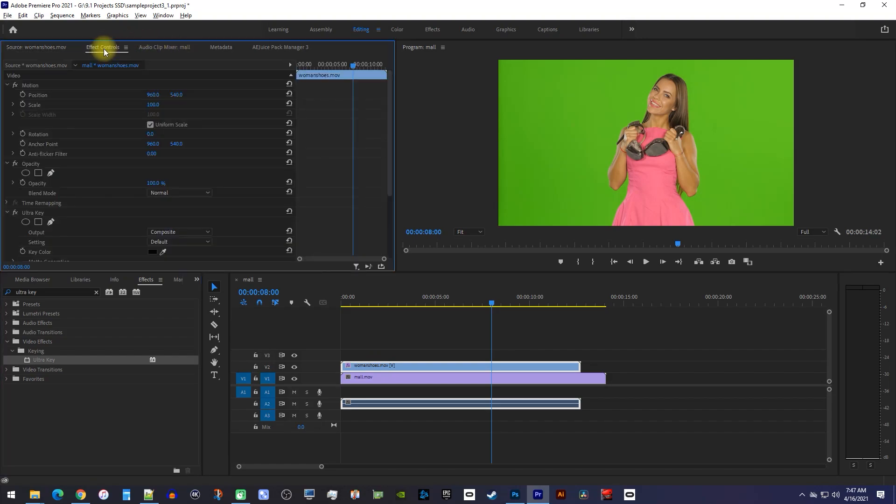
scroll("down", 3)
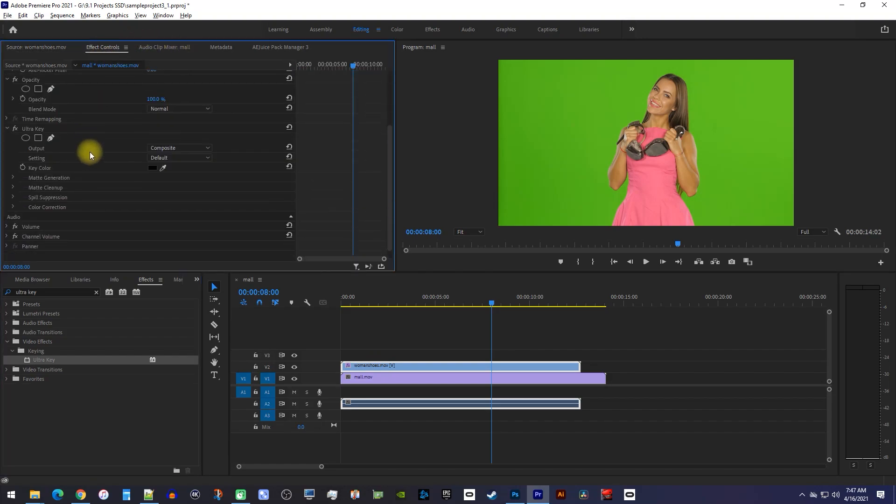
mouse_move(43, 171)
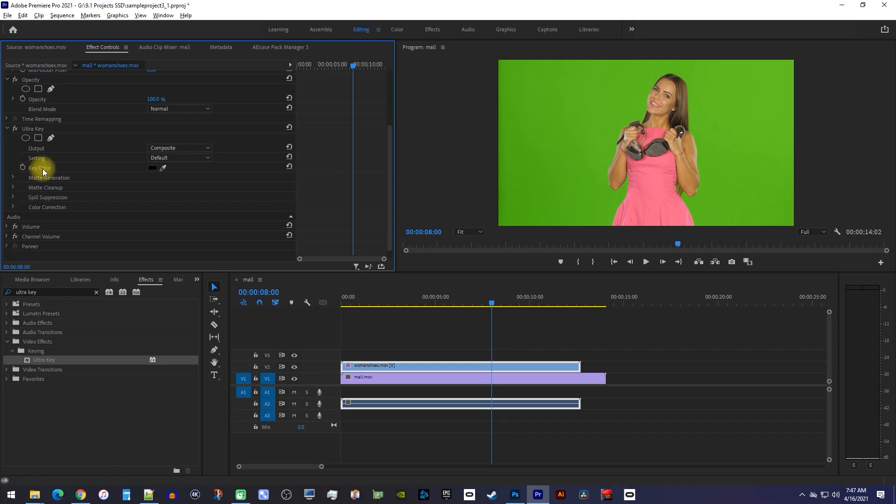
mouse_move(163, 168)
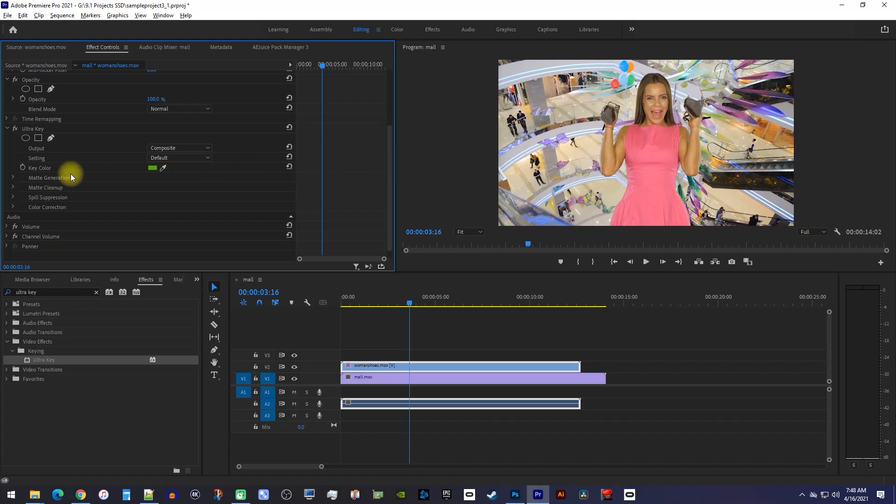
left_click(13, 178)
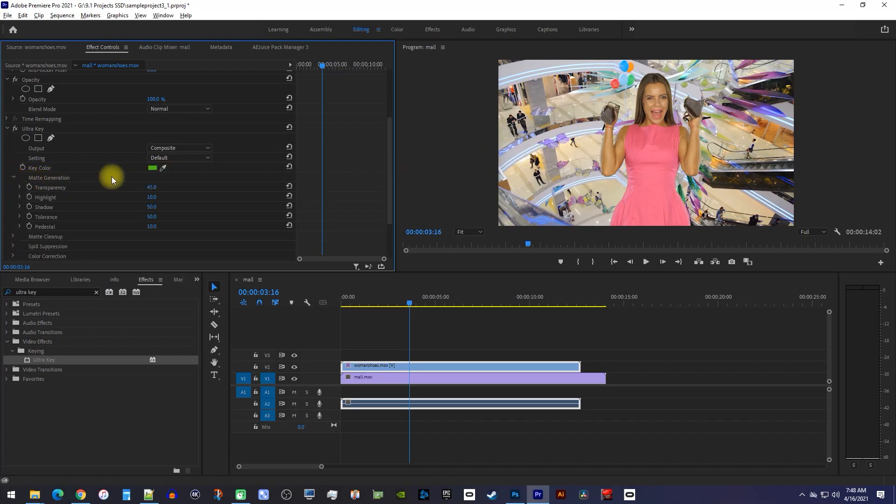
mouse_move(164, 199)
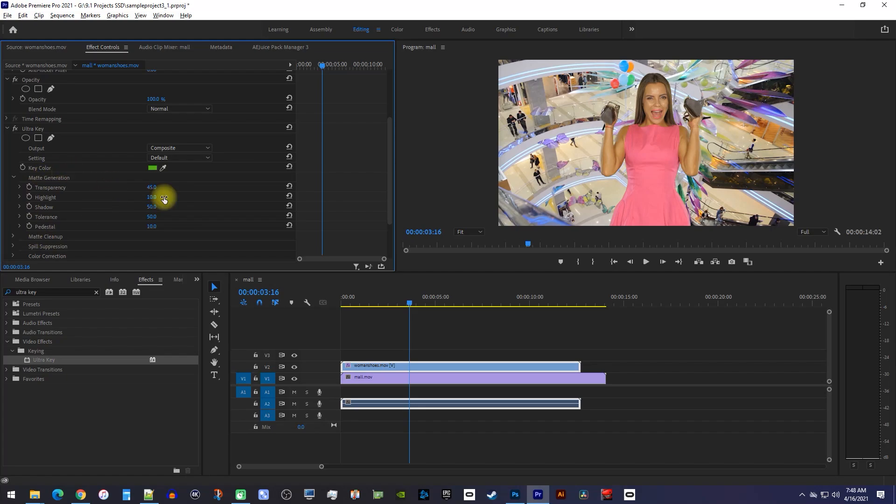